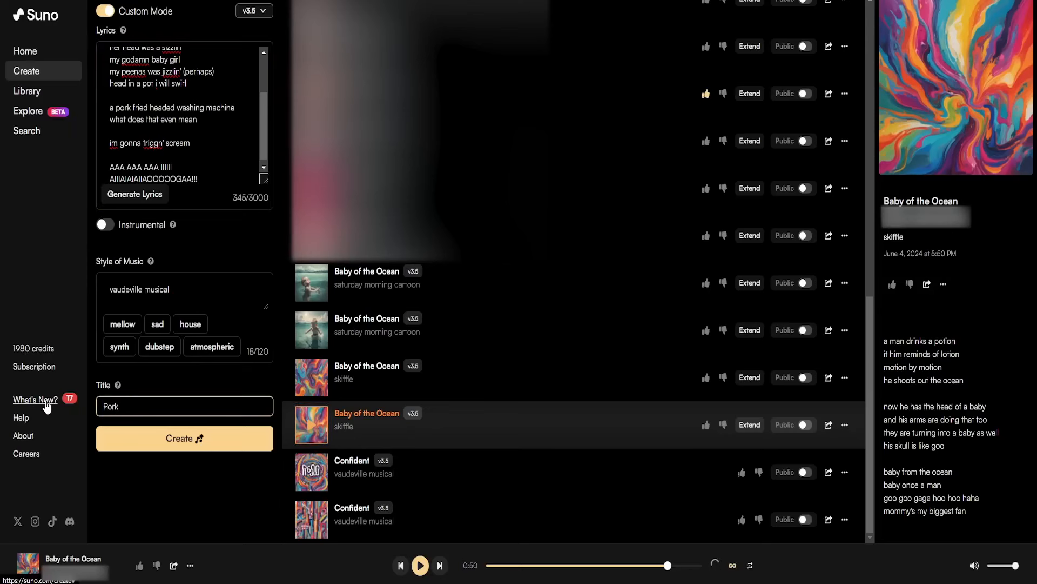
Step: Enter the song title 'Pork Fried Washing Machine Head' in the Title field
text(Fried)
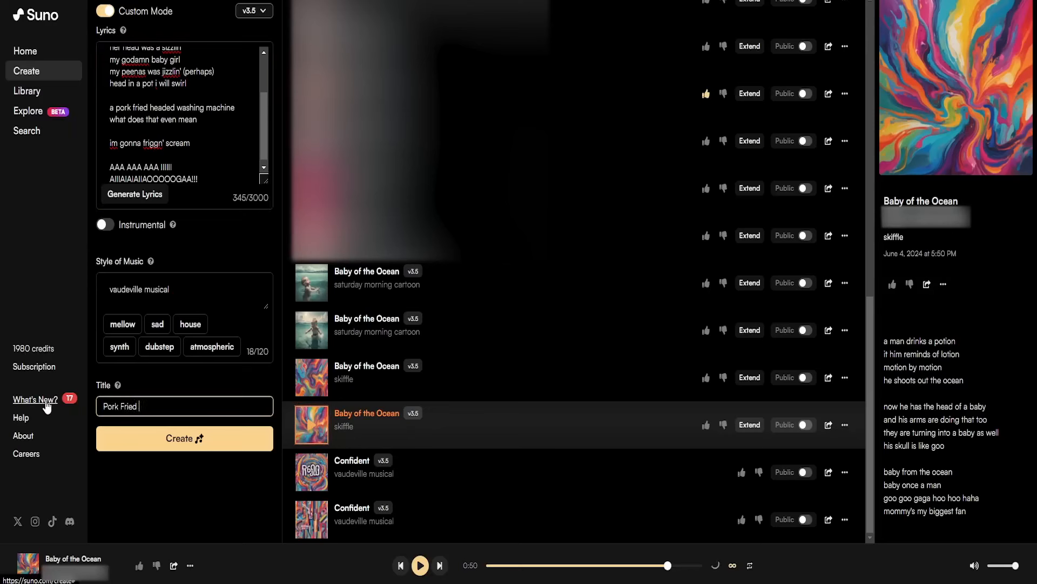
text(Washi)
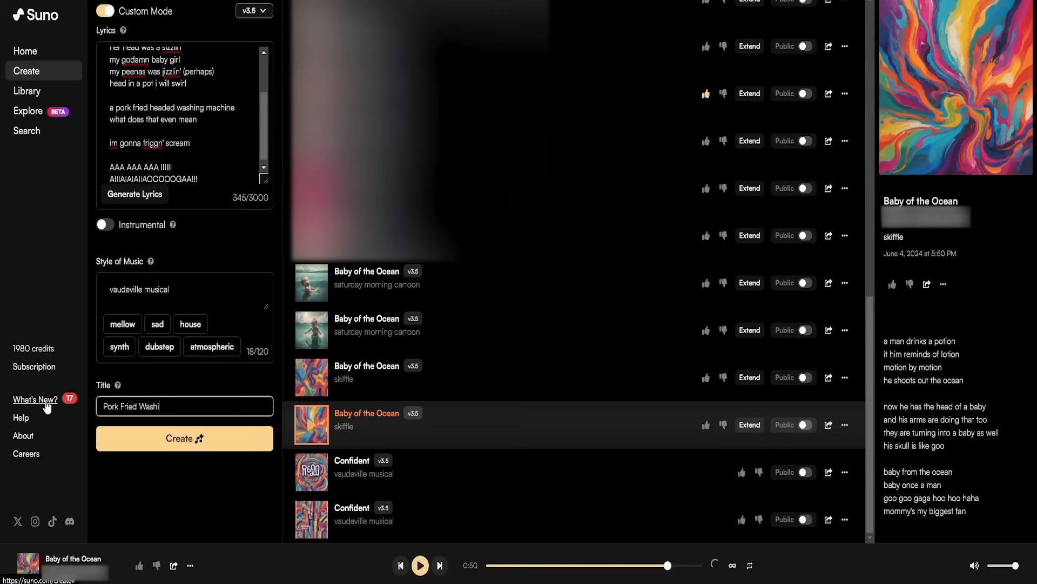
text(g Machine)
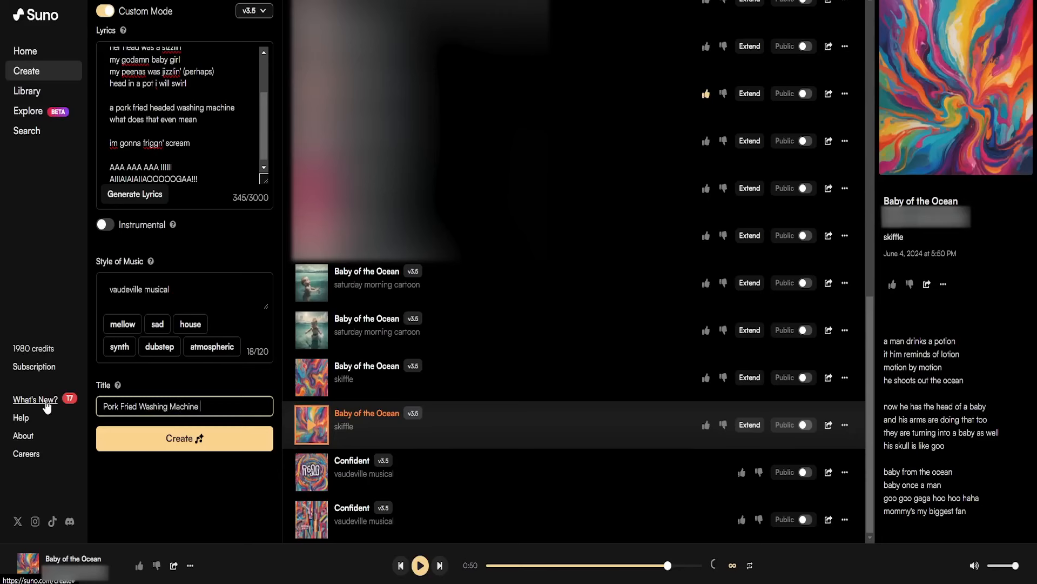
text(Head)
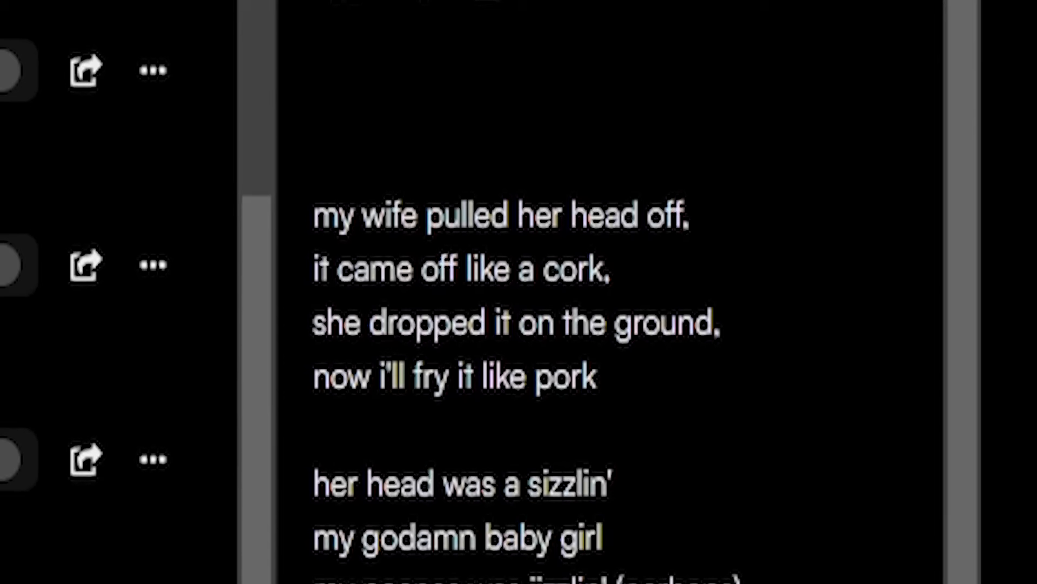
scroll(up, 3)
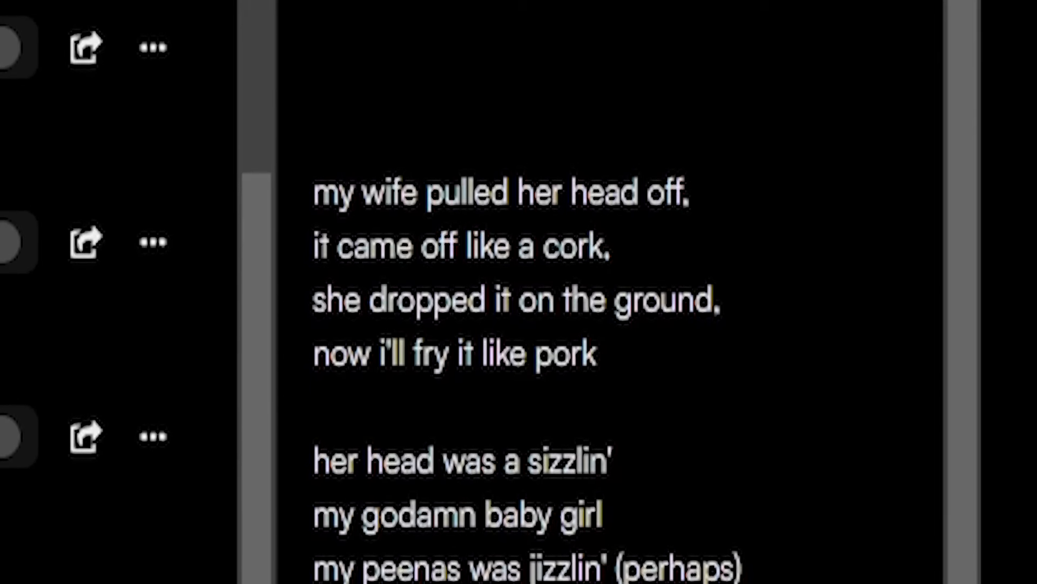
scroll(up, 3)
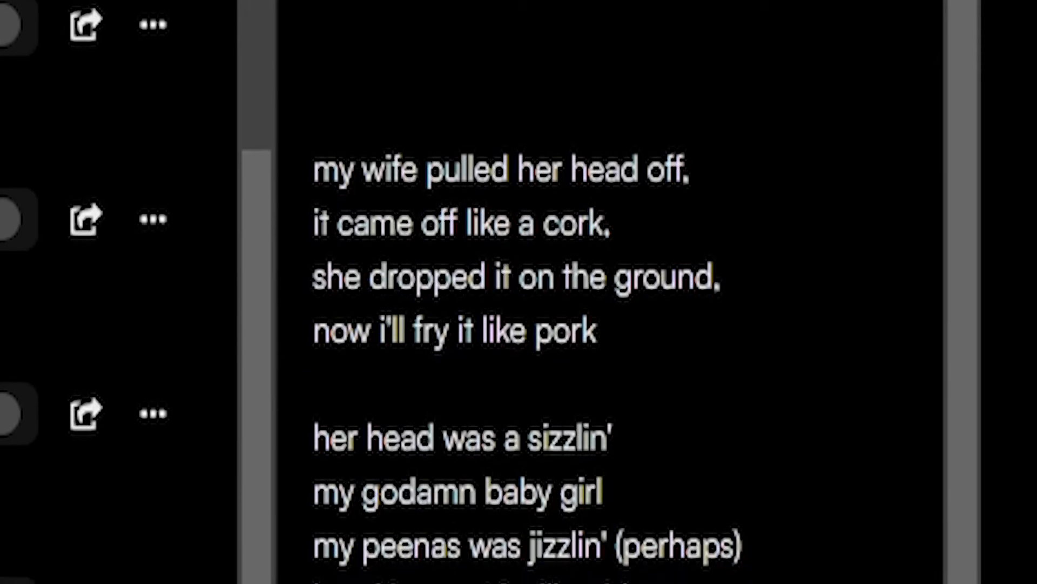
scroll(down, 3)
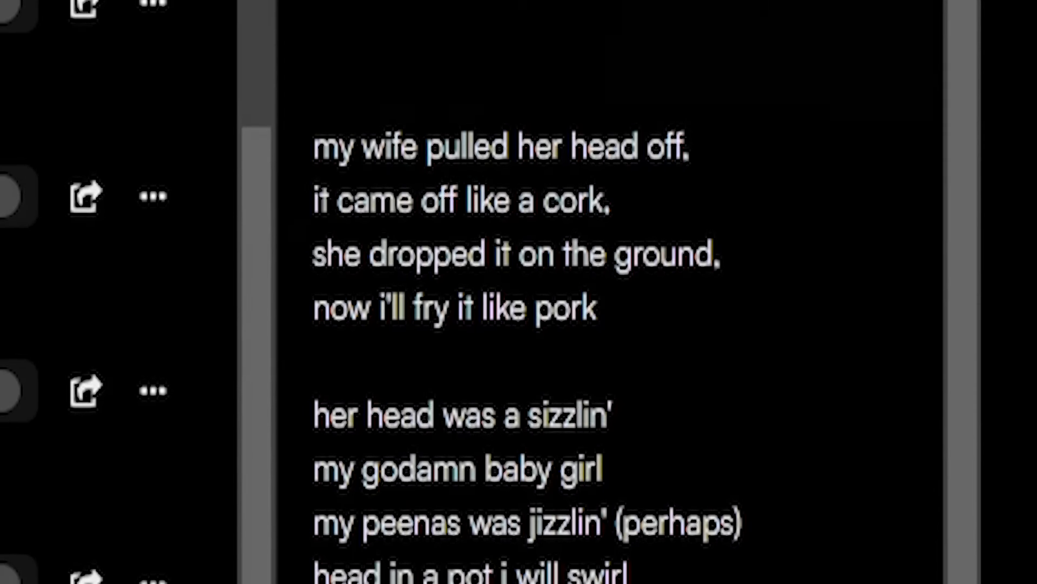
scroll(up, 3)
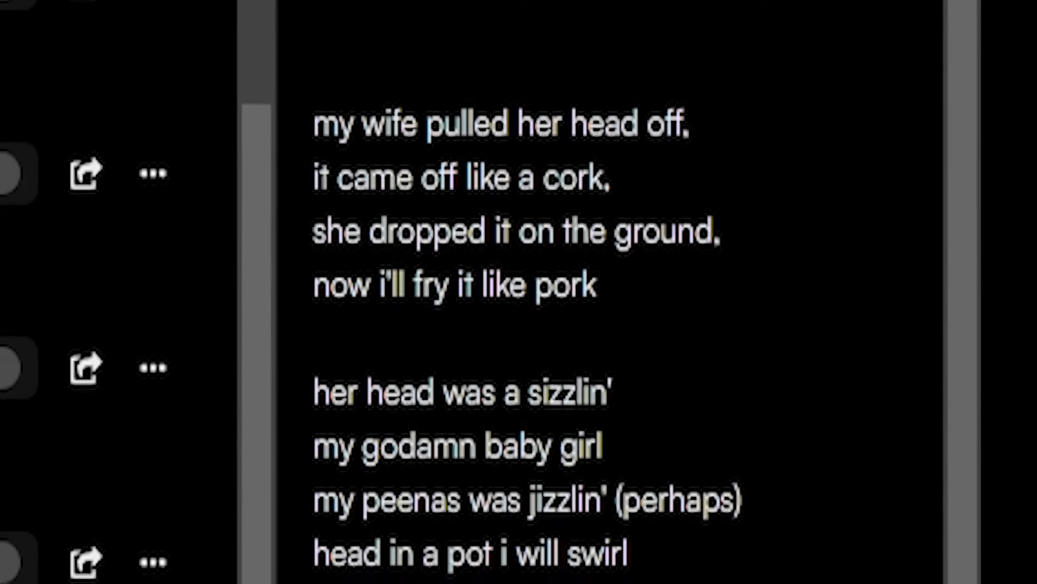
scroll(up, 3)
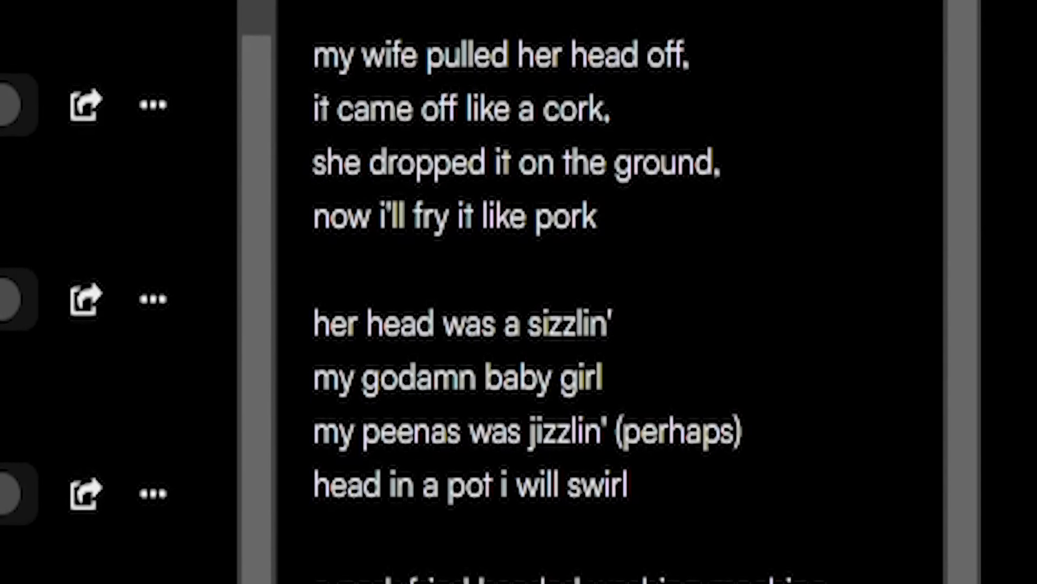
scroll(up, 3)
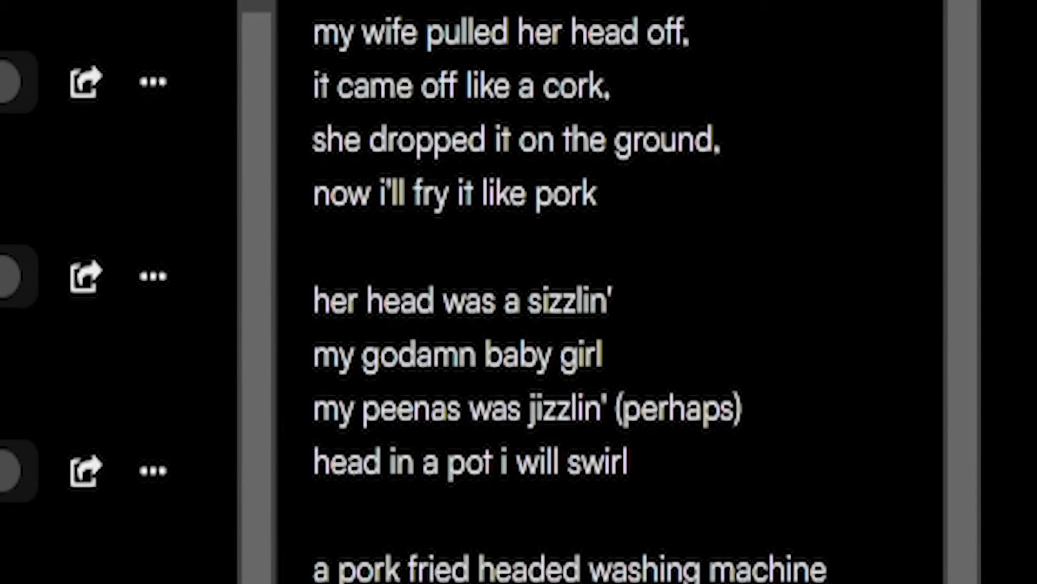
scroll(up, 3)
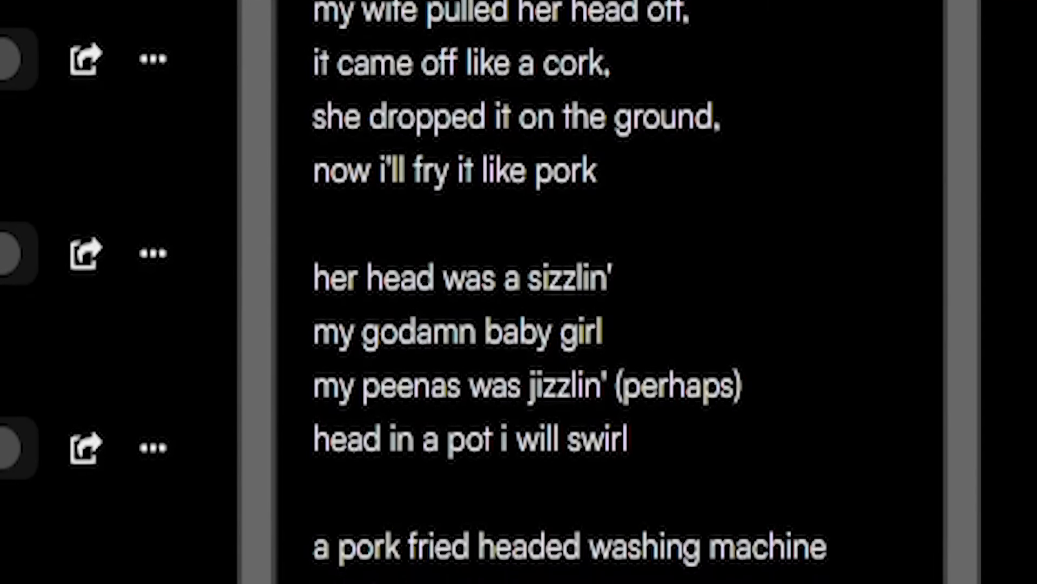
scroll(down, 3)
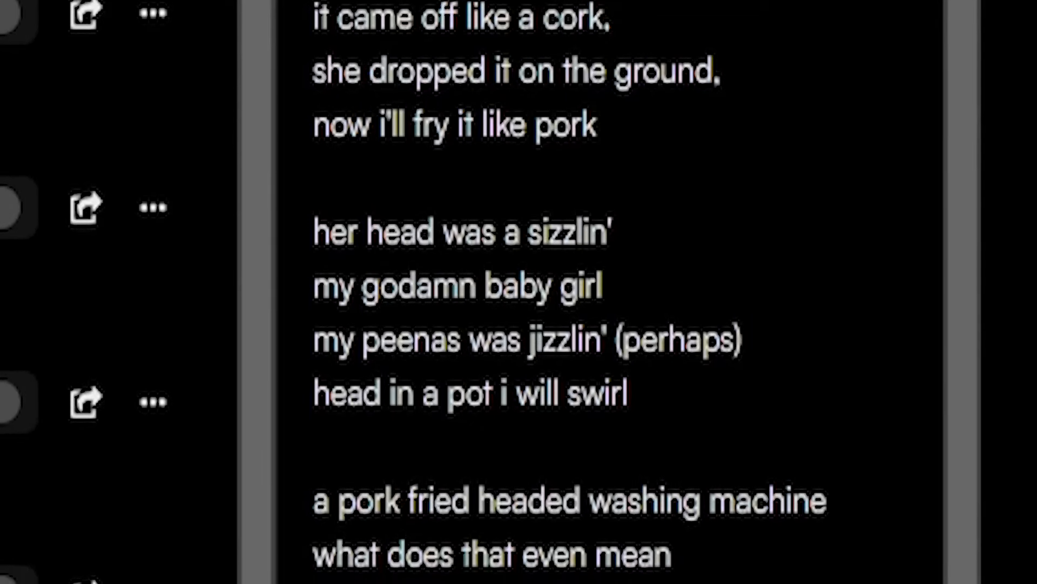
scroll(up, 3)
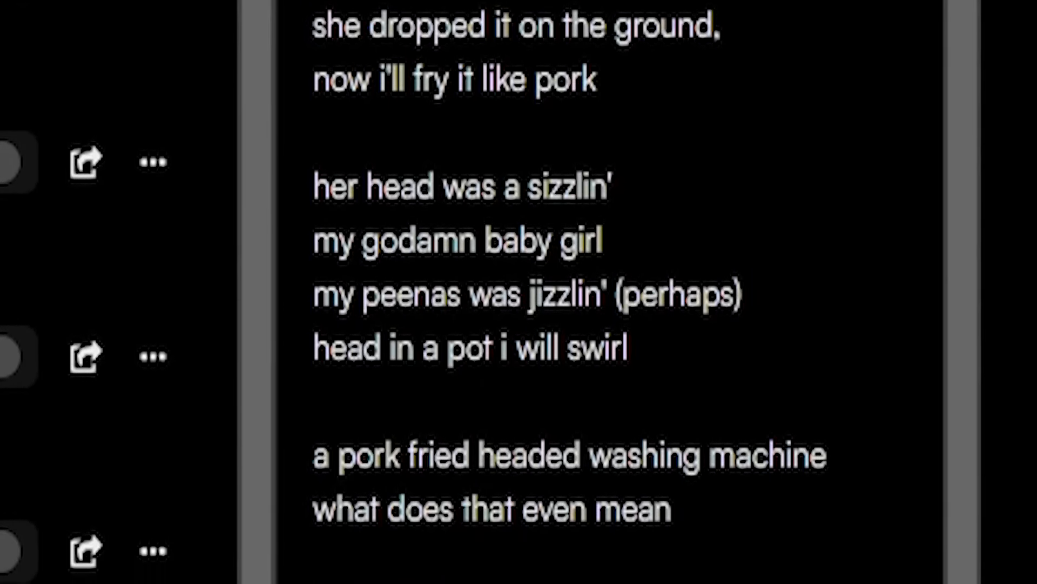
scroll(up, 3)
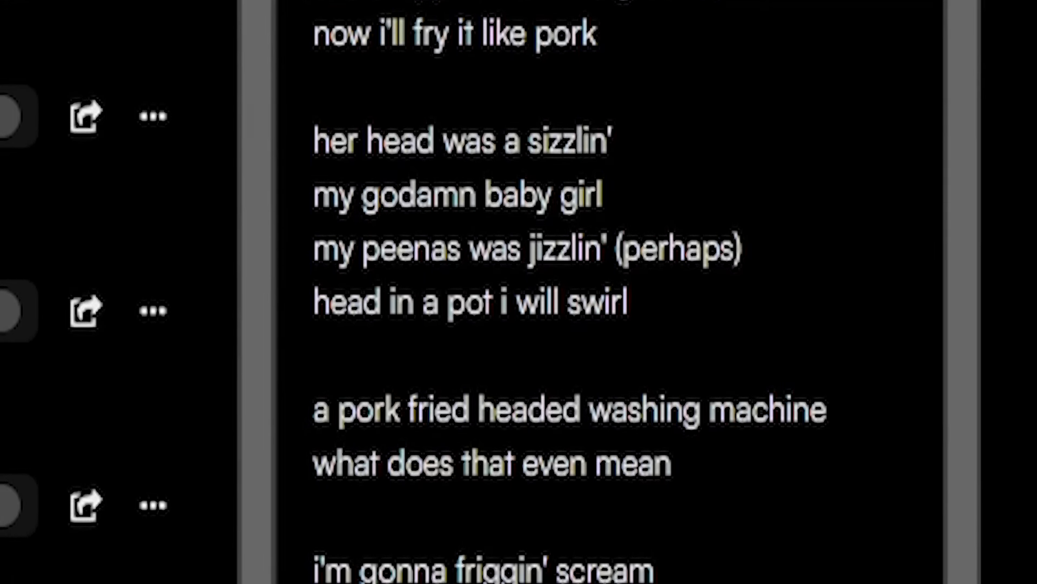
scroll(up, 3)
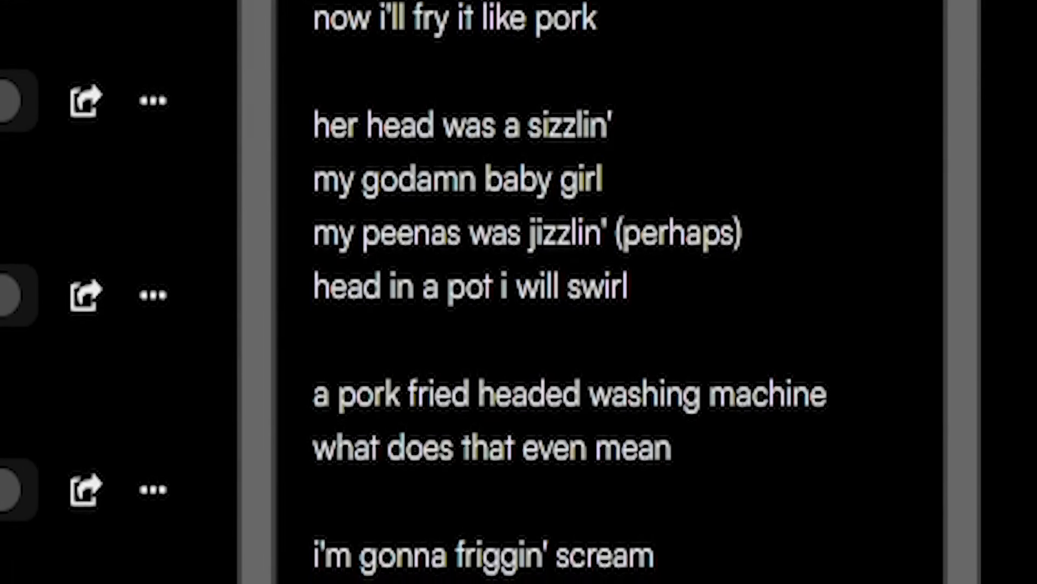
scroll(down, 3)
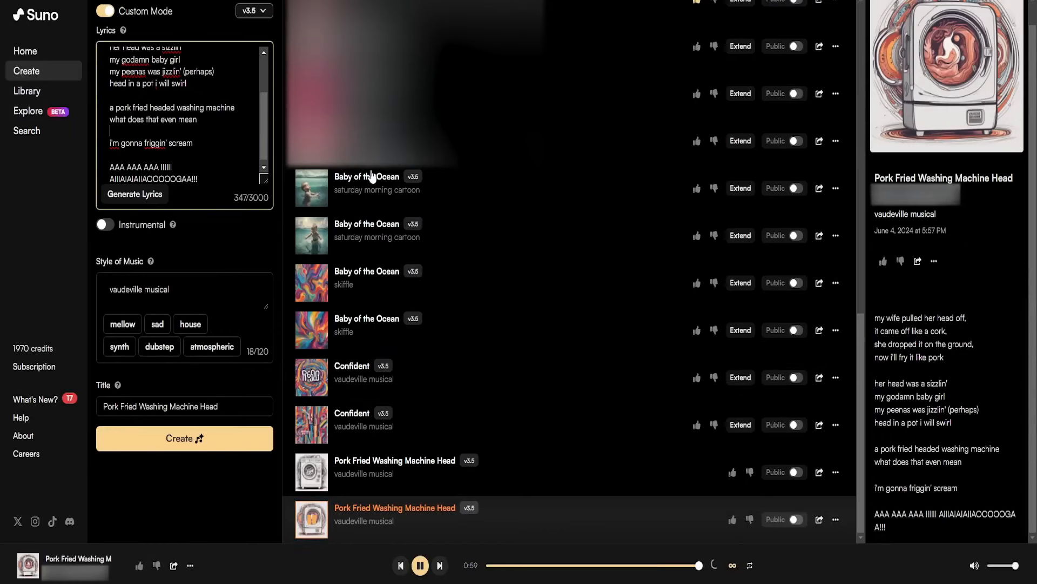
Step: Add the lyric 'my foul smelling rotter of a wife', set style to aggressive edm, and create new versions
text(my)
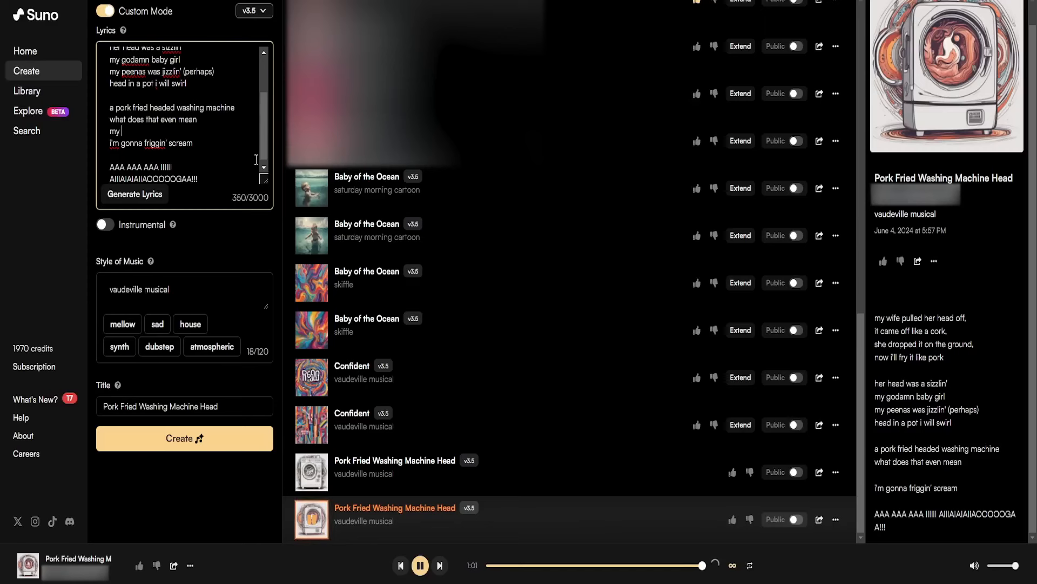
text(foul smelling rotte)
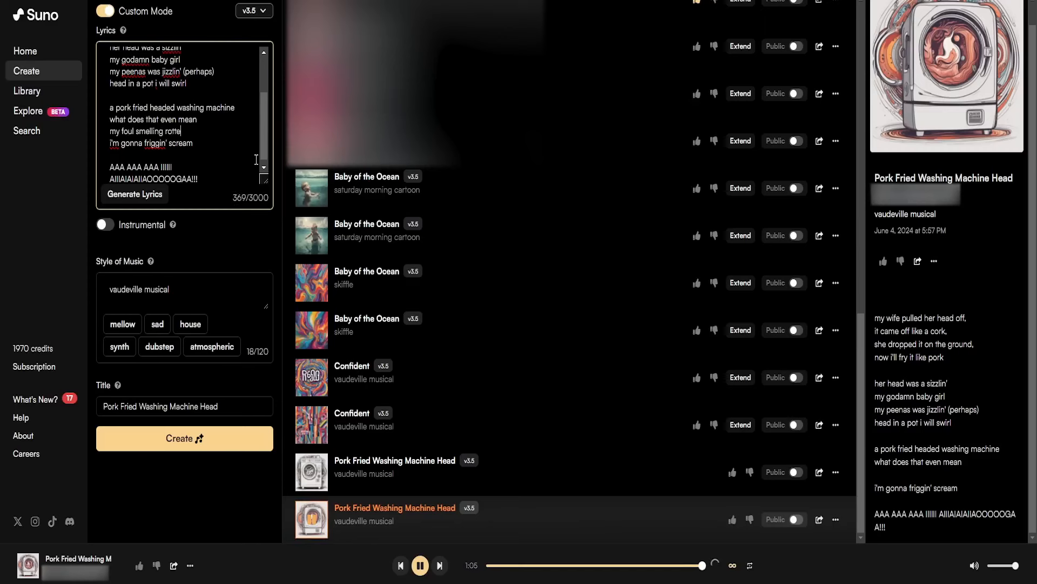
text(r of a wife)
click(185, 291)
text(aggressive edm)
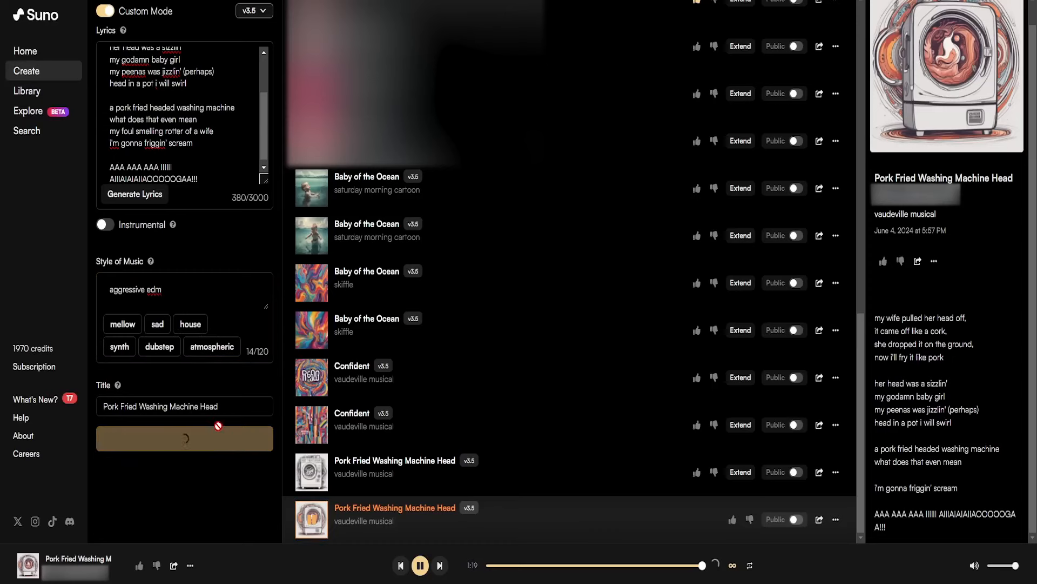
click(184, 438)
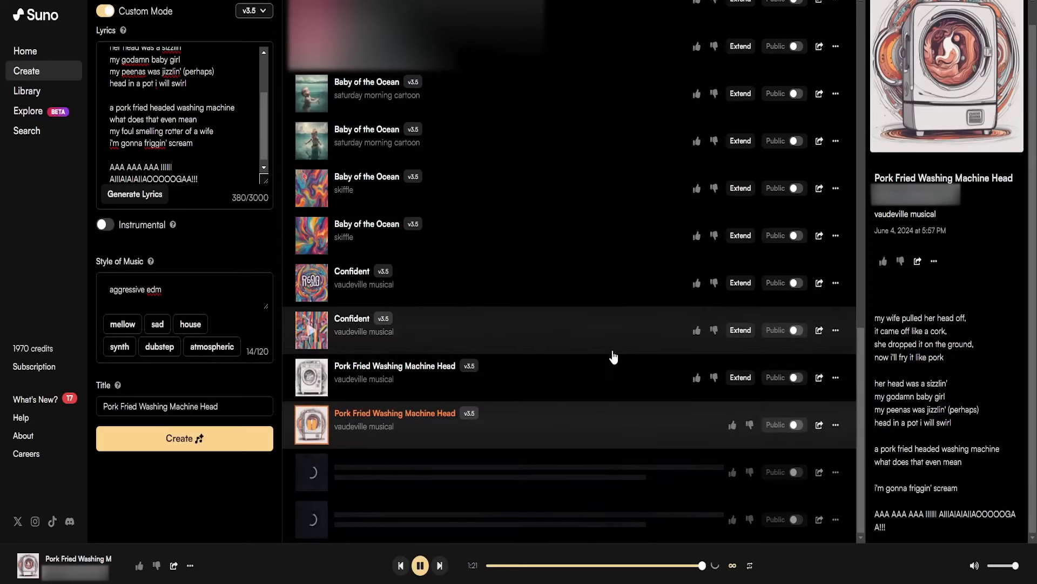